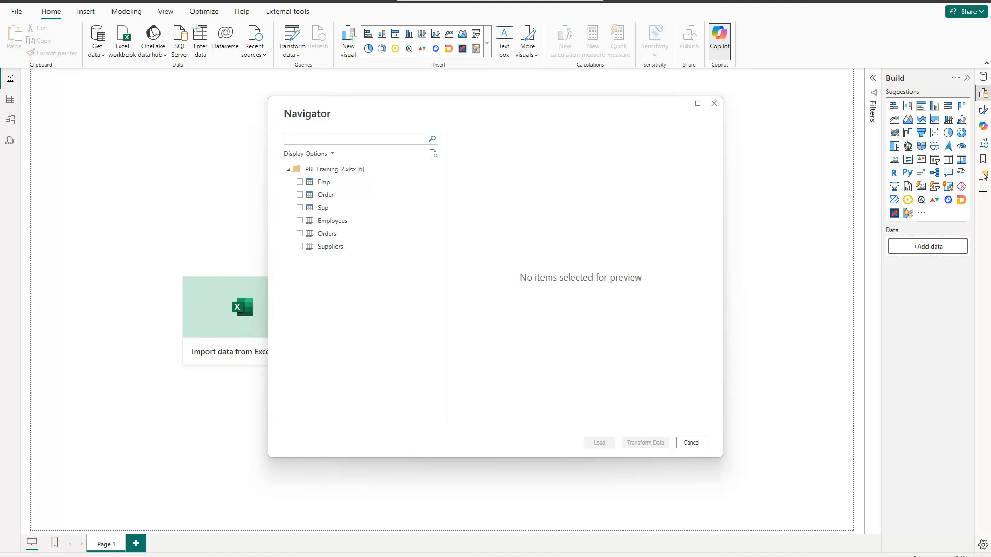
{"action": "mouse_move", "coordinate": [241, 205]}
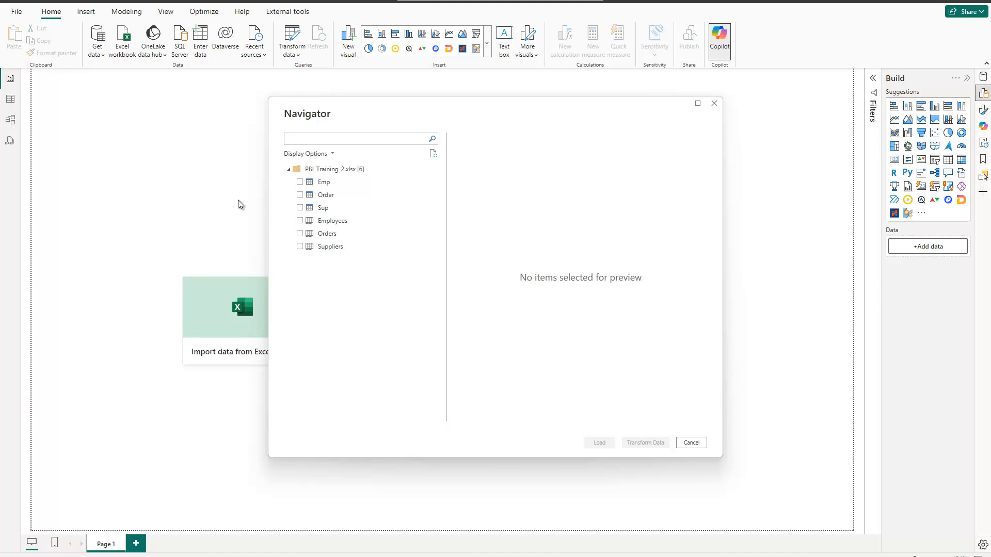
{"action": "mouse_move", "coordinate": [329, 124]}
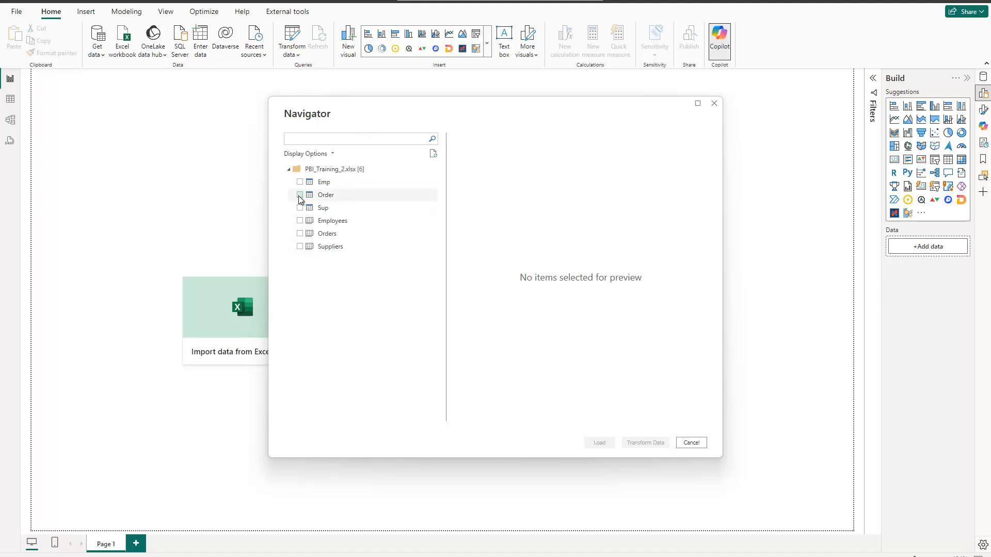
Tick the Order table in the Navigator to preview its rows from PBI_Training_2.xlsx.
{"action": "left_click", "coordinate": [299, 195]}
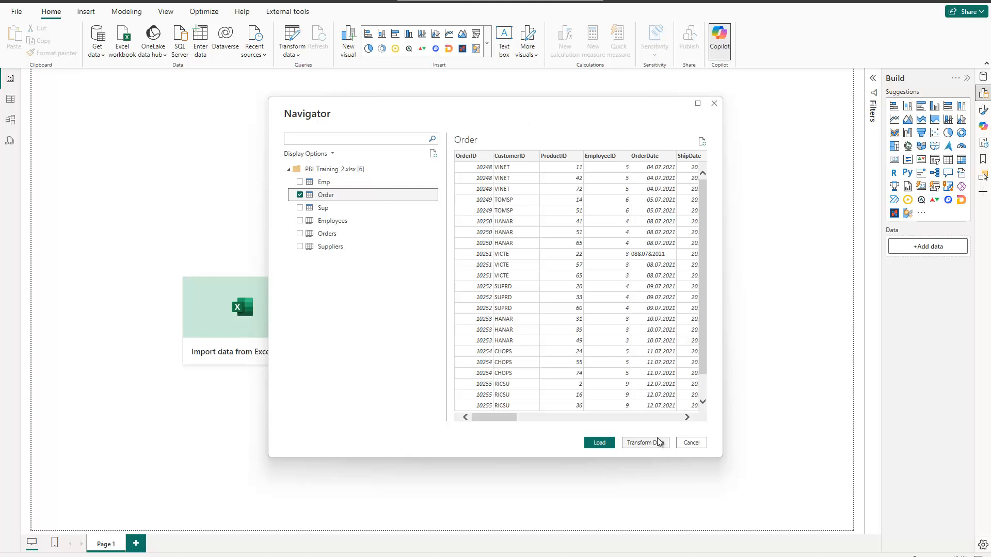
Load Order into Power Query Editor and select the OrderDate column holding the 08&07&2021 entry.
{"action": "left_click", "coordinate": [644, 443]}
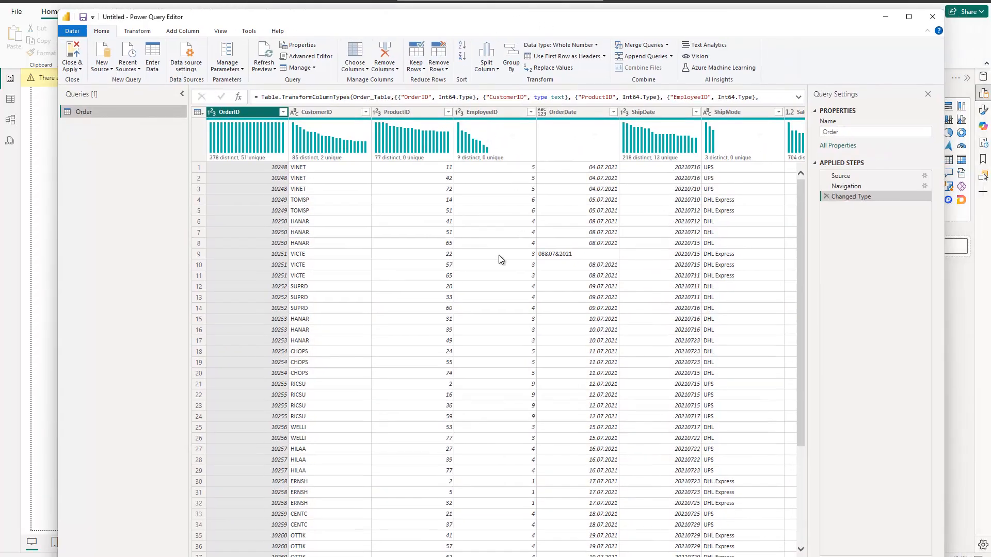
{"action": "left_click", "coordinate": [563, 111]}
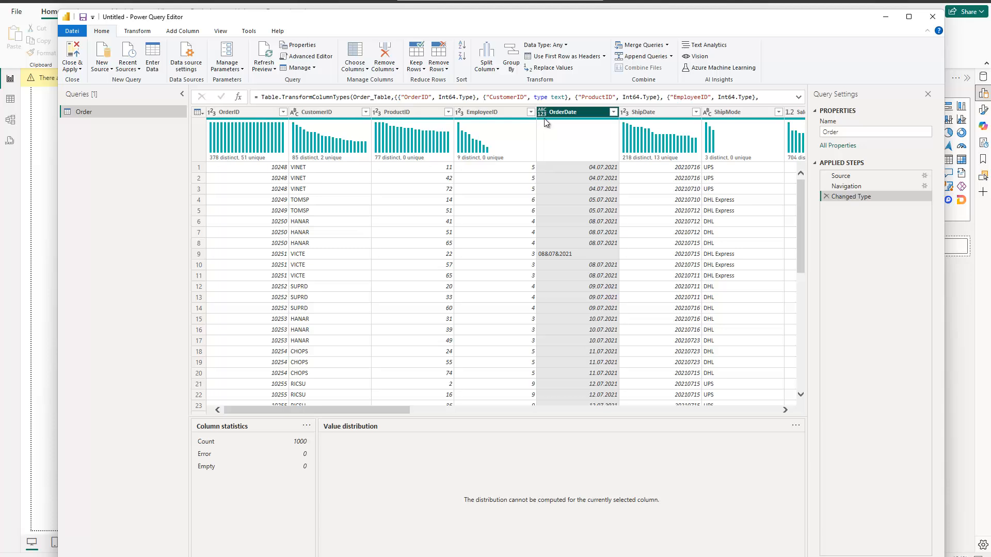
{"action": "mouse_move", "coordinate": [541, 131]}
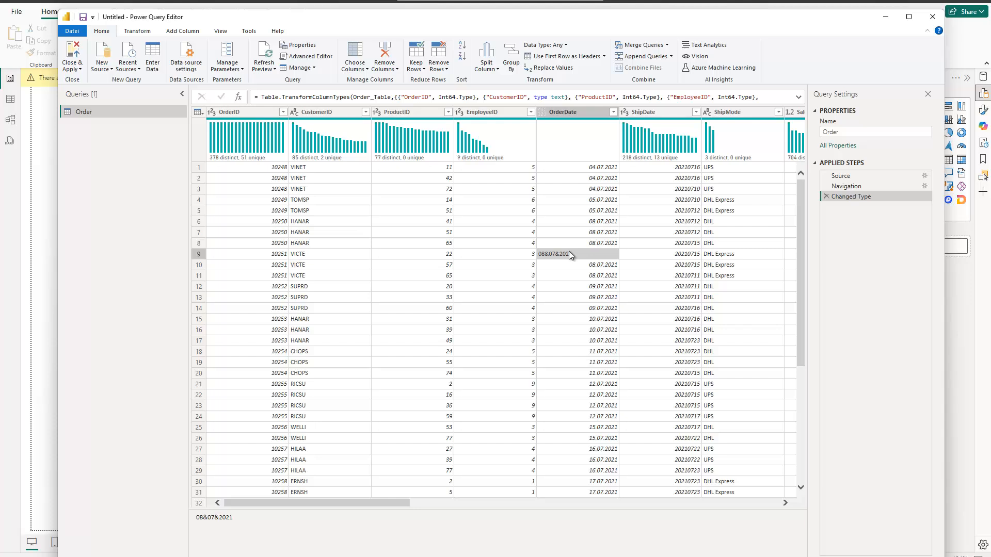
{"action": "left_click", "coordinate": [563, 111]}
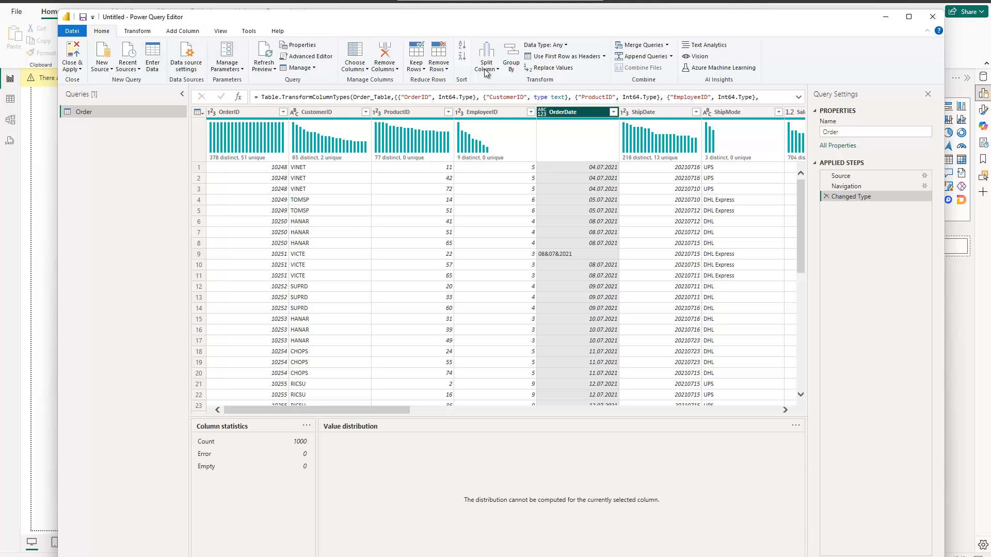
Start Replace Values on OrderDate with & as the value to find and a dot as replacement.
{"action": "left_click", "coordinate": [553, 68]}
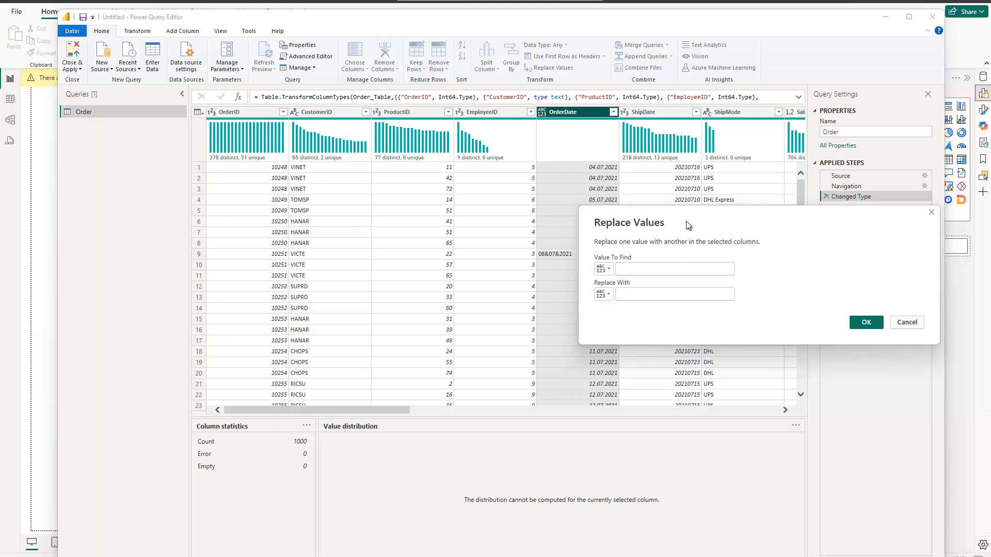
{"action": "left_click_drag", "start_coordinate": [689, 227], "coordinate": [339, 278]}
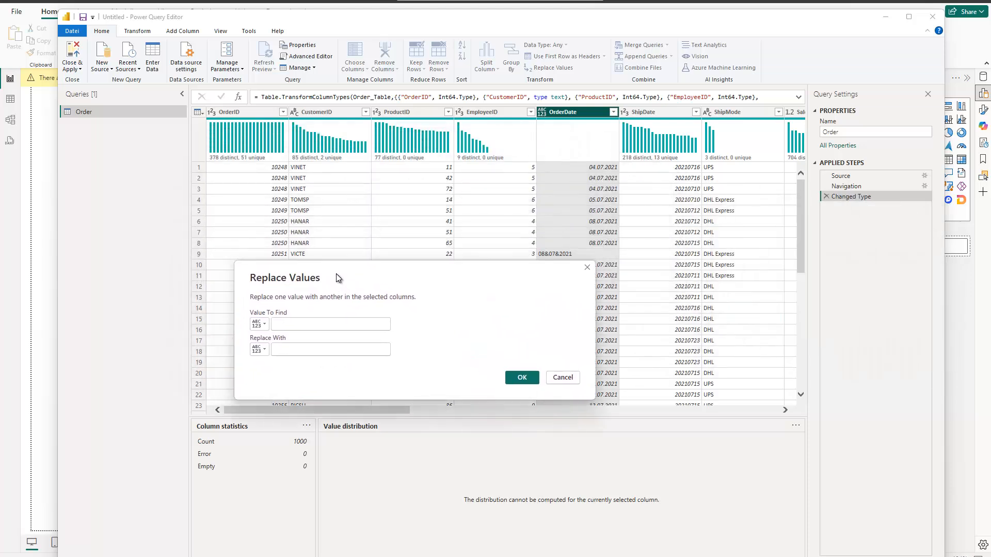
{"action": "left_click", "coordinate": [331, 324]}
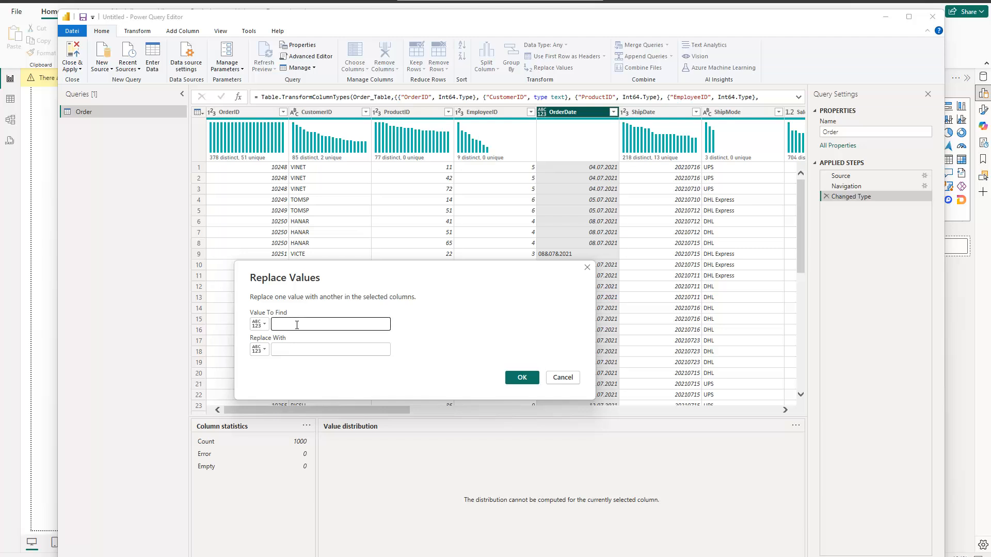
{"action": "type", "text": "&"}
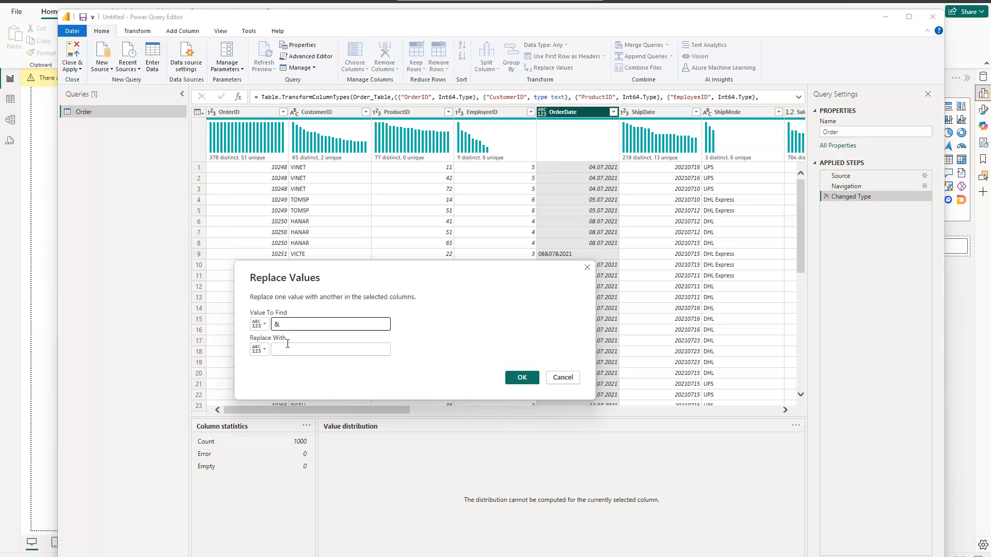
{"action": "left_click", "coordinate": [331, 350]}
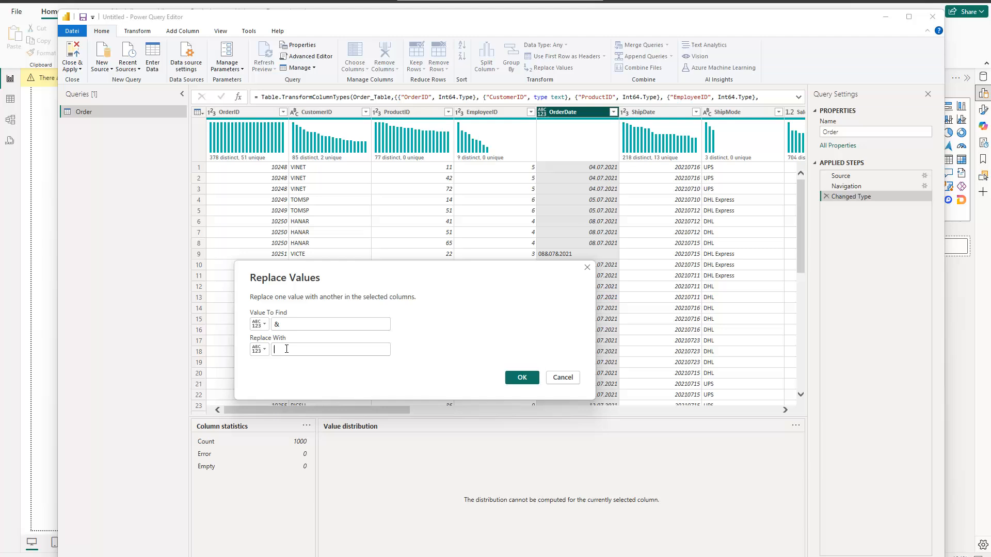
{"action": "left_click", "coordinate": [330, 349]}
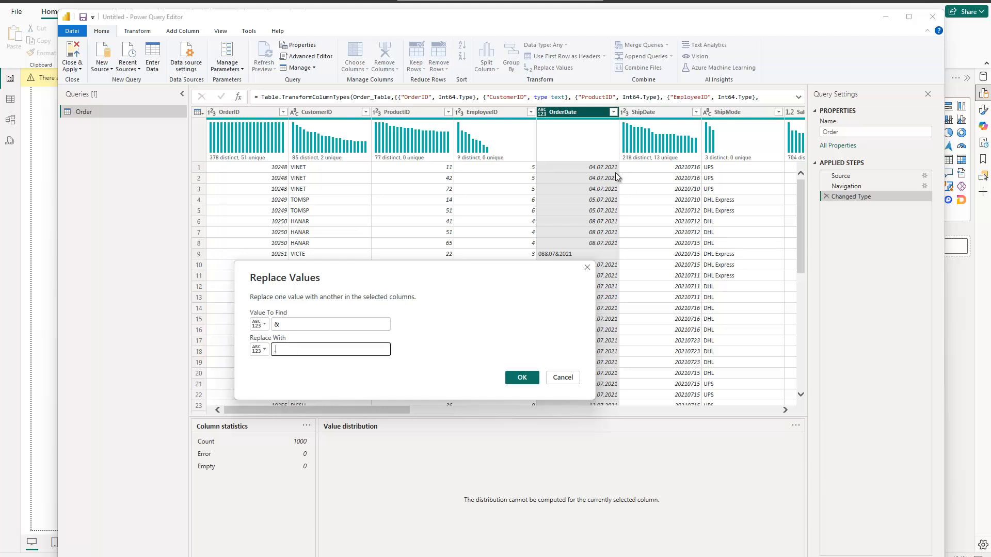
{"action": "mouse_move", "coordinate": [595, 237]}
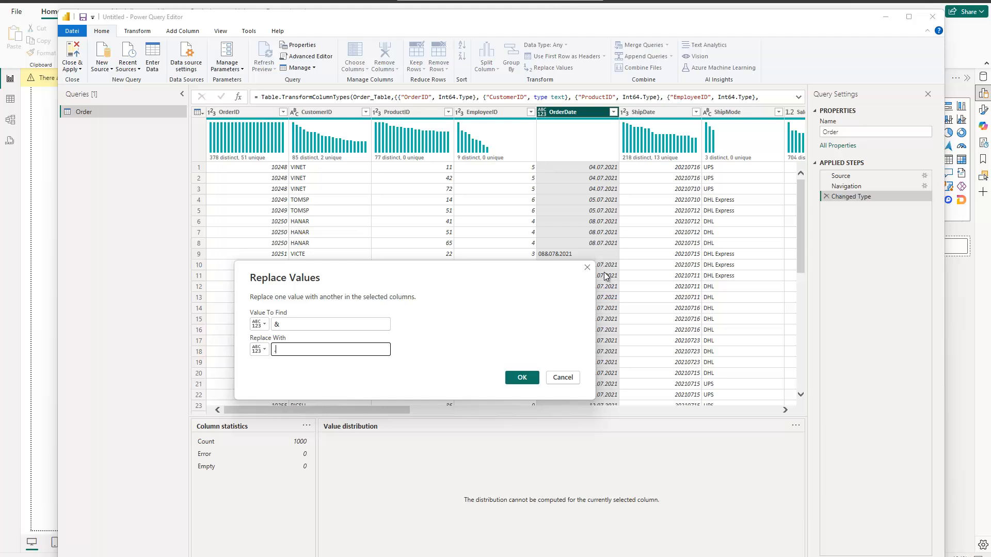
Confirm the replacement, adding a Replaced Value step that swaps & for a dot in OrderDate.
{"action": "left_click", "coordinate": [520, 378]}
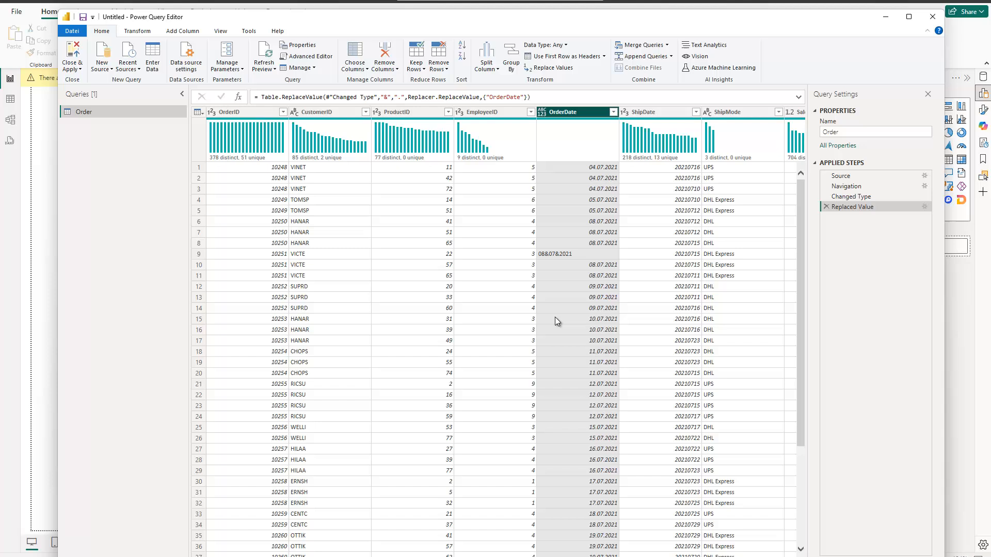
{"action": "mouse_move", "coordinate": [854, 207]}
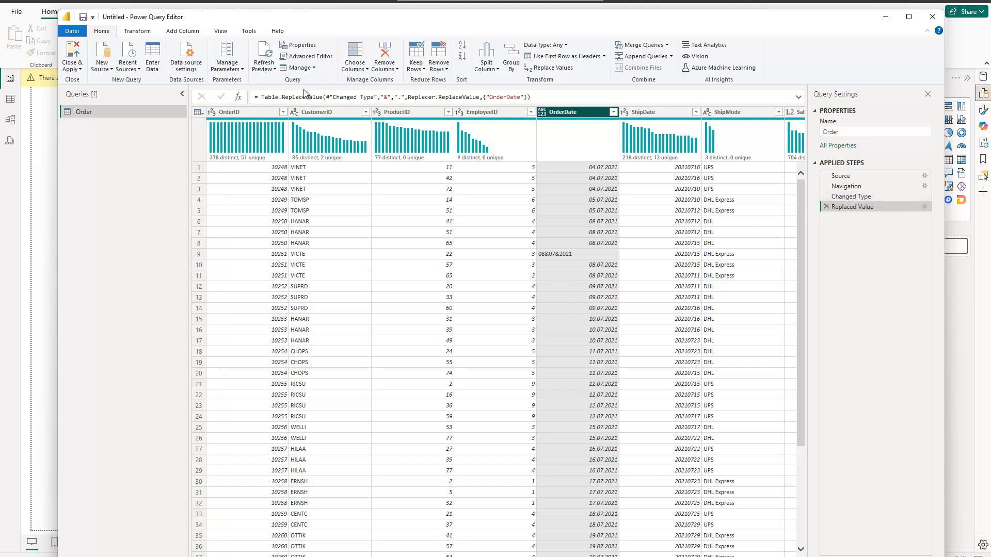
{"action": "mouse_move", "coordinate": [555, 265]}
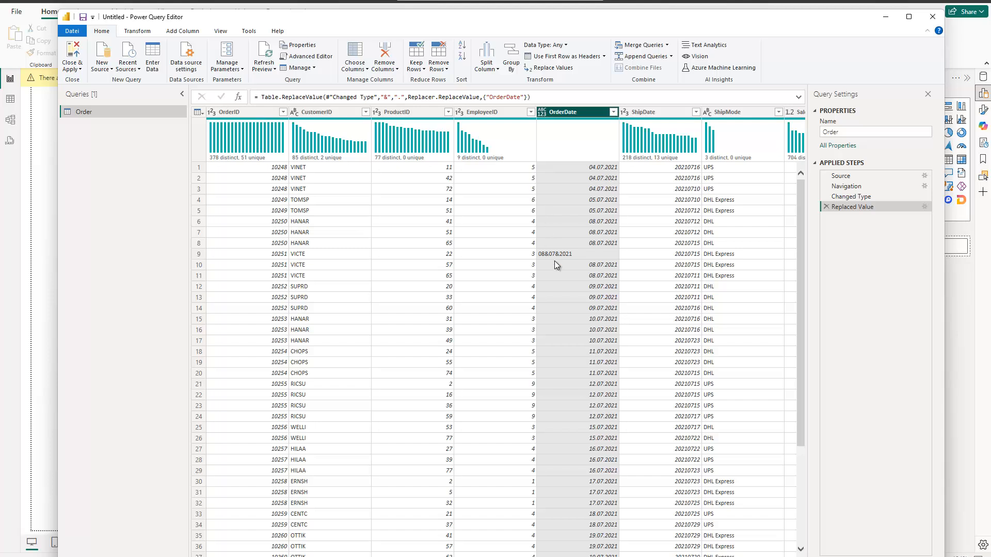
{"action": "mouse_move", "coordinate": [534, 95]}
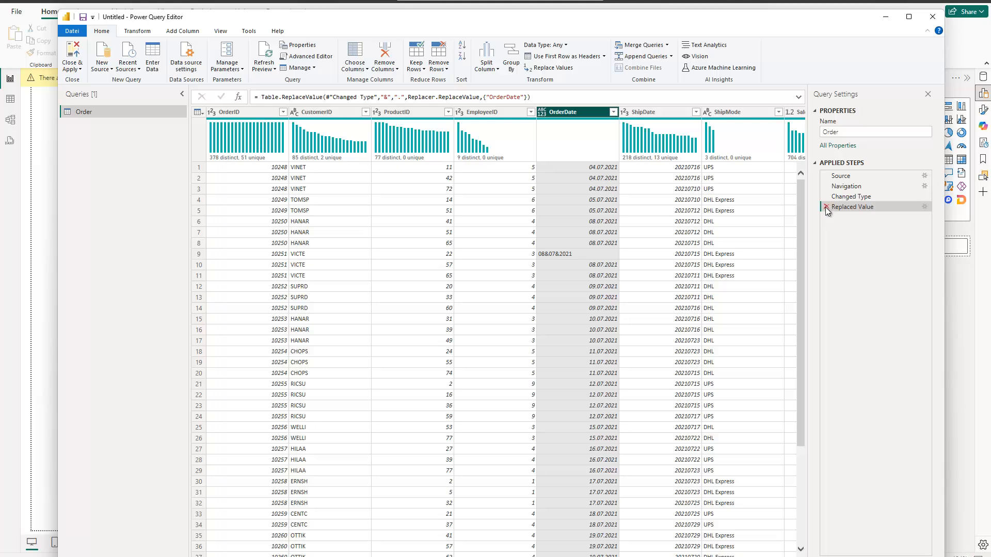
Delete the Replaced Value step and change OrderDate's data type to Text.
{"action": "left_click", "coordinate": [827, 206]}
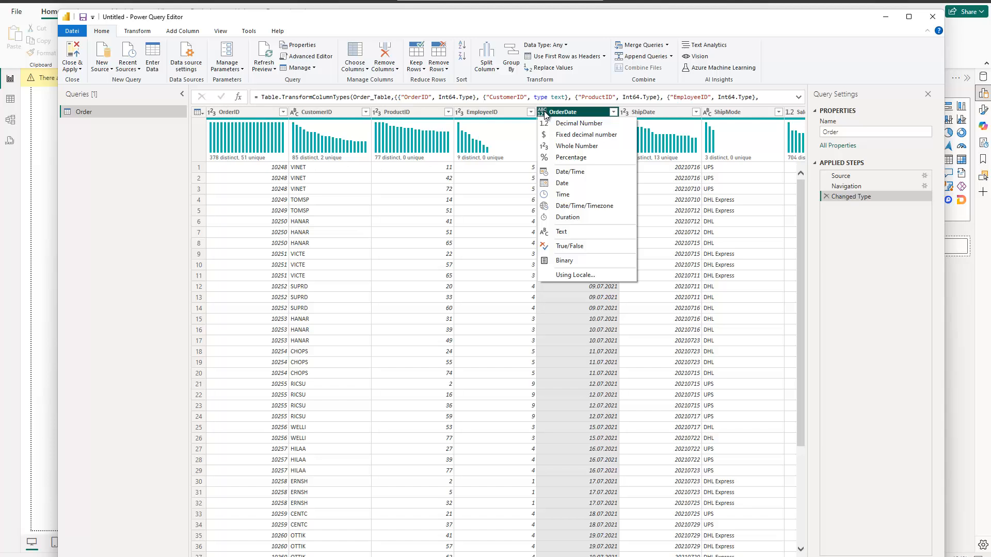
{"action": "left_click", "coordinate": [561, 232]}
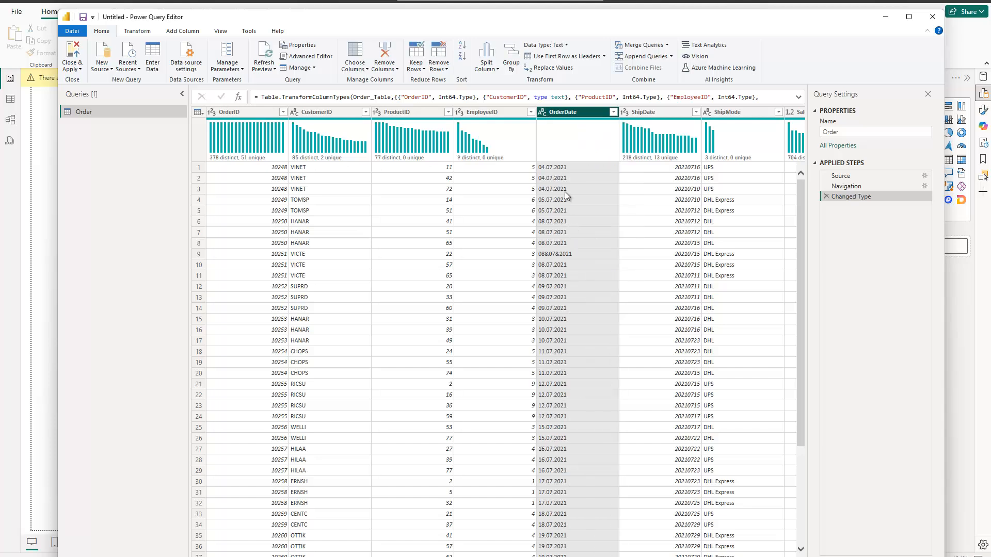
{"action": "mouse_move", "coordinate": [560, 217]}
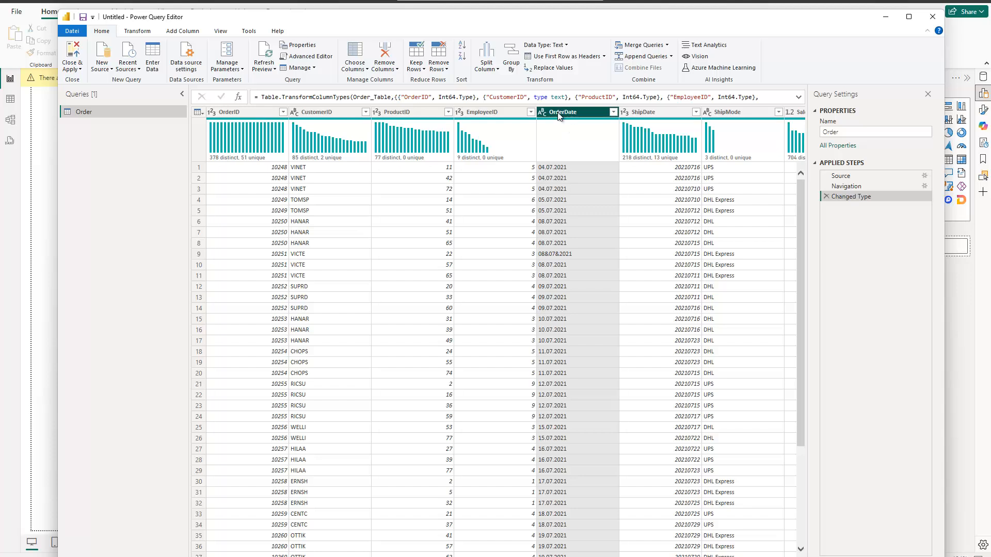
Replace every & in the Text OrderDate column with a dot so 08&07&2021 becomes 08.07.2021.
{"action": "left_click", "coordinate": [549, 68]}
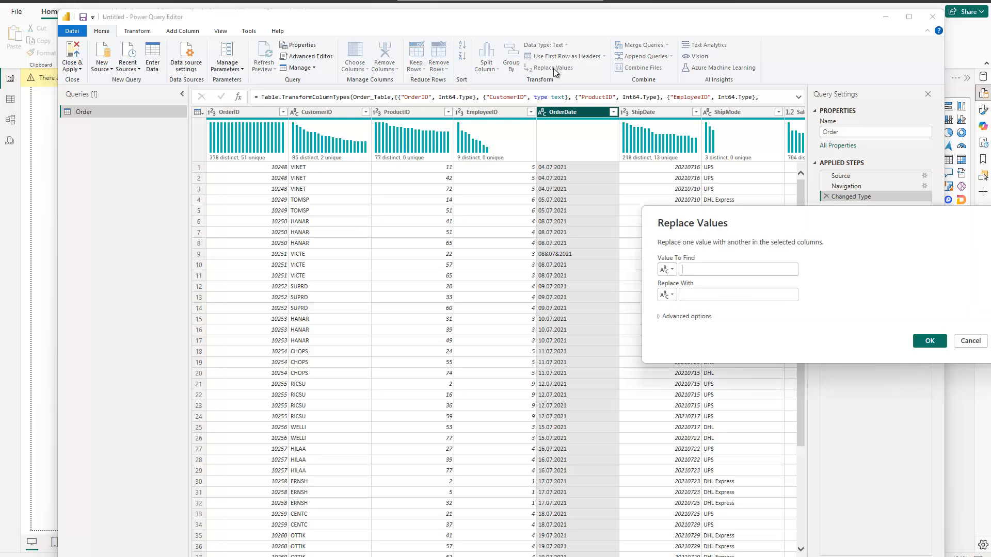
{"action": "left_click", "coordinate": [727, 269]}
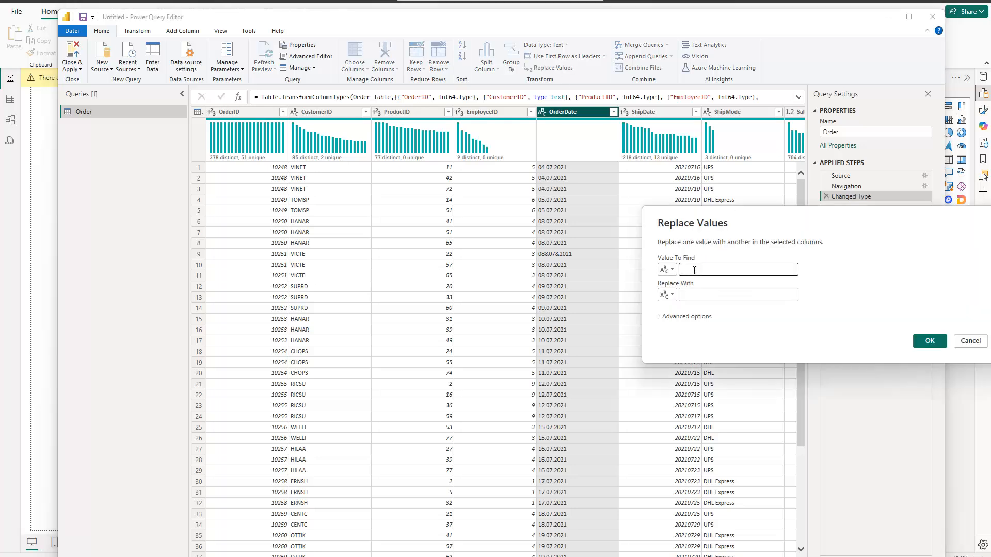
{"action": "type", "text": "&"}
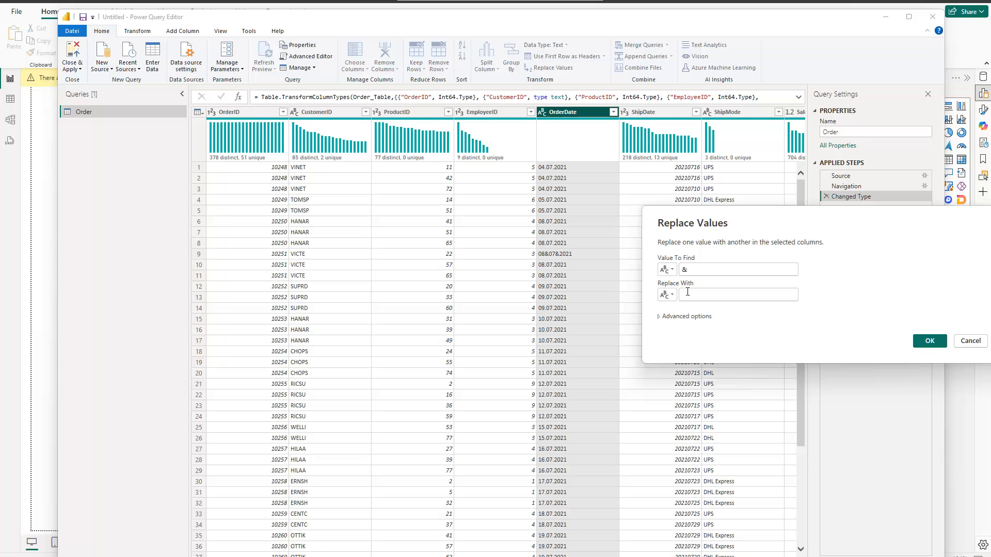
{"action": "left_click", "coordinate": [738, 294]}
{"action": "type", "text": "."}
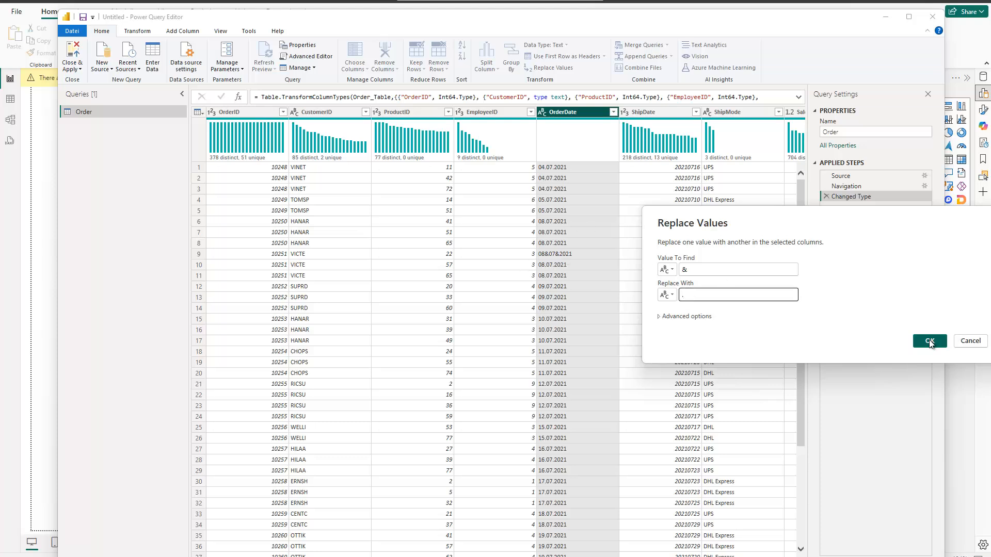
{"action": "left_click", "coordinate": [930, 342]}
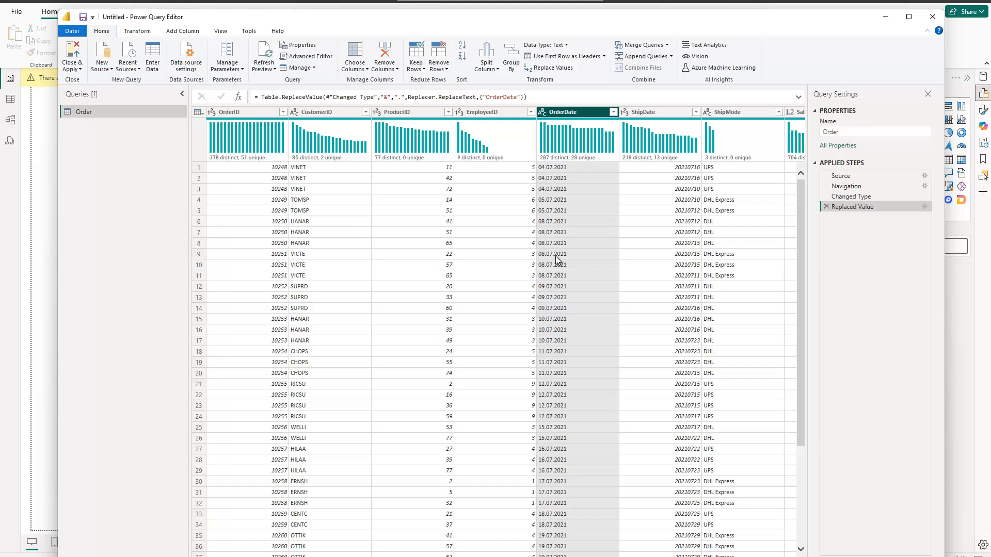